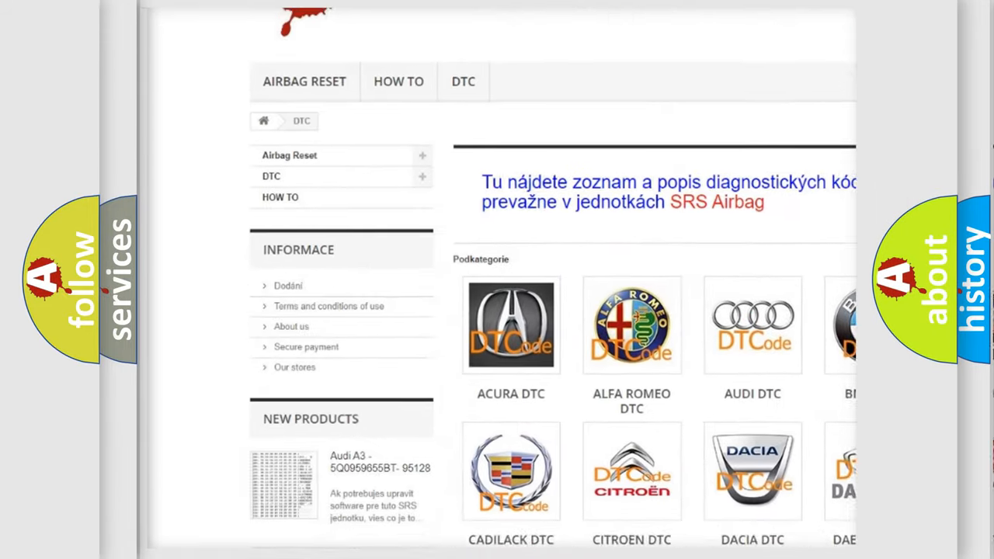
scroll(down, 3)
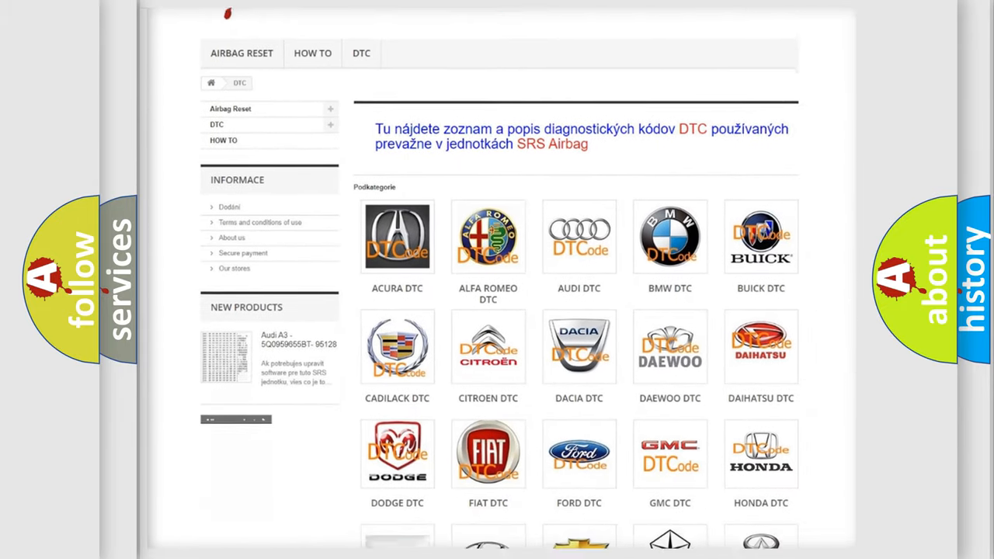
scroll(down, 3)
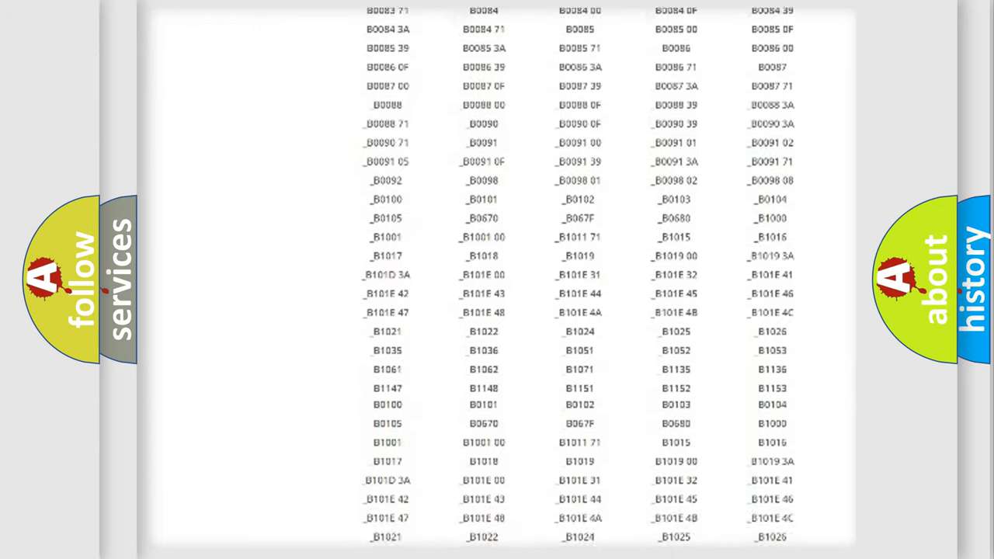
scroll(down, 3)
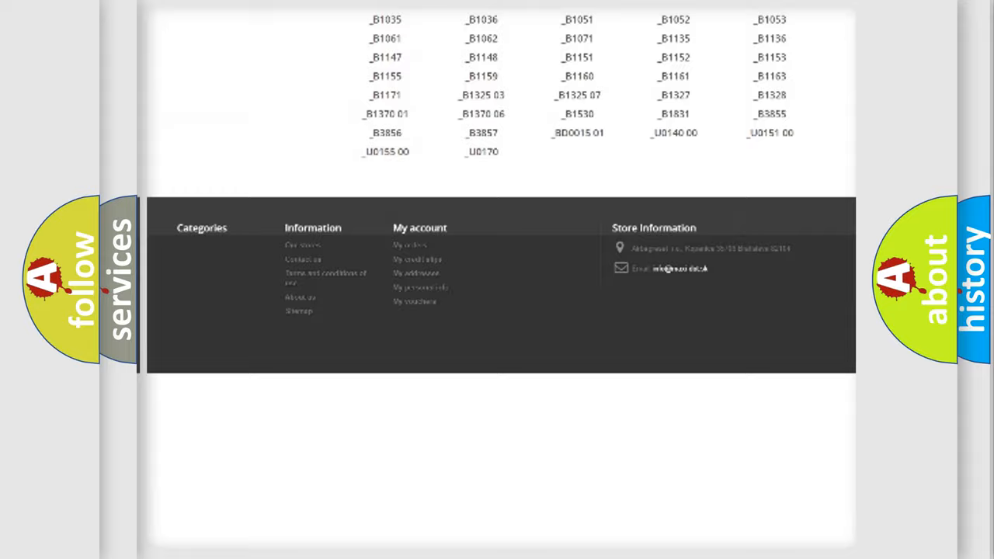
scroll(up, 3)
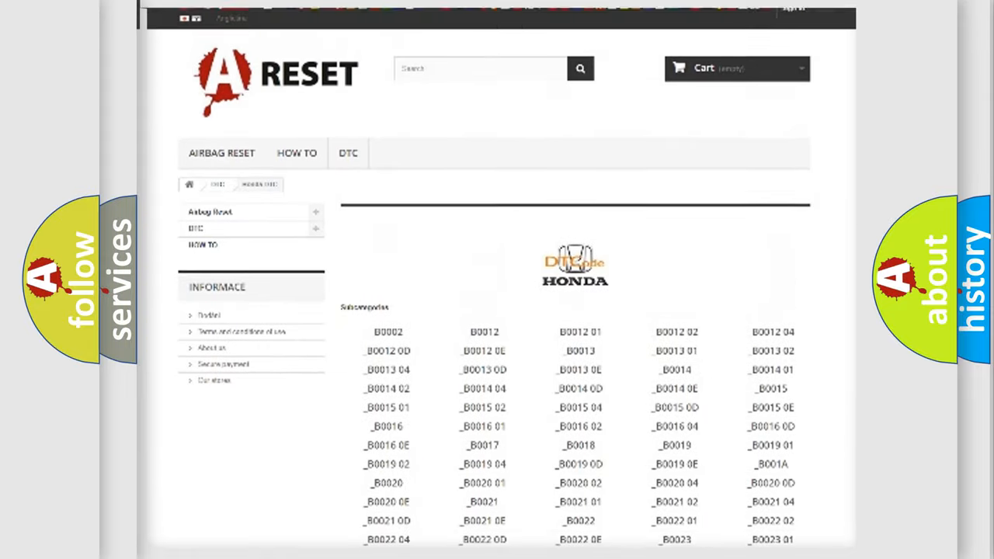